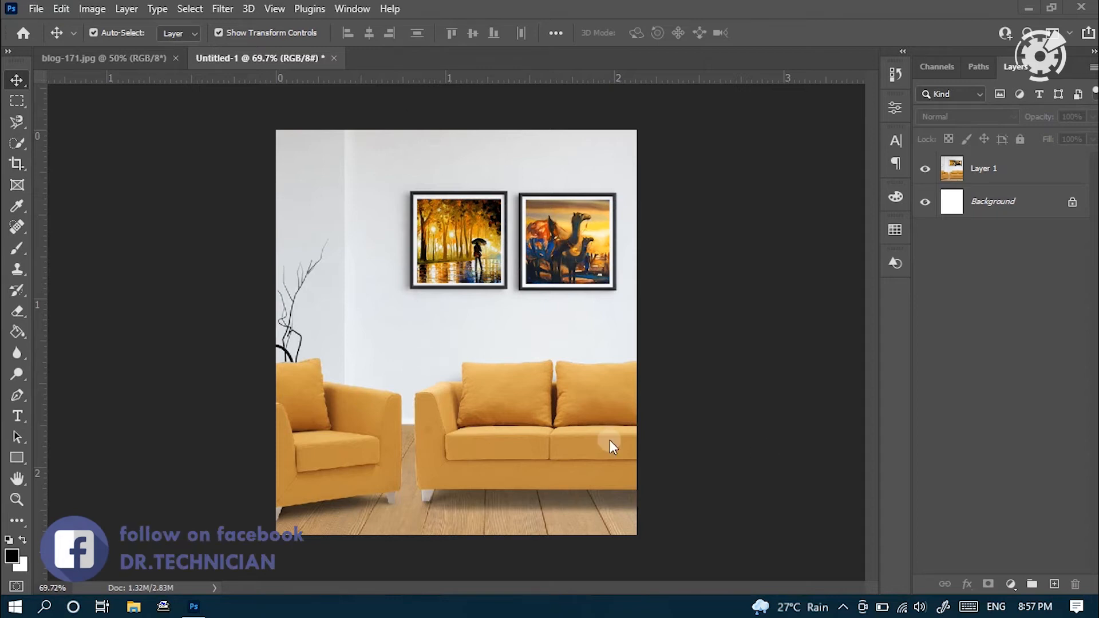
{"action": "mouse_move", "coordinate": [296, 482]}
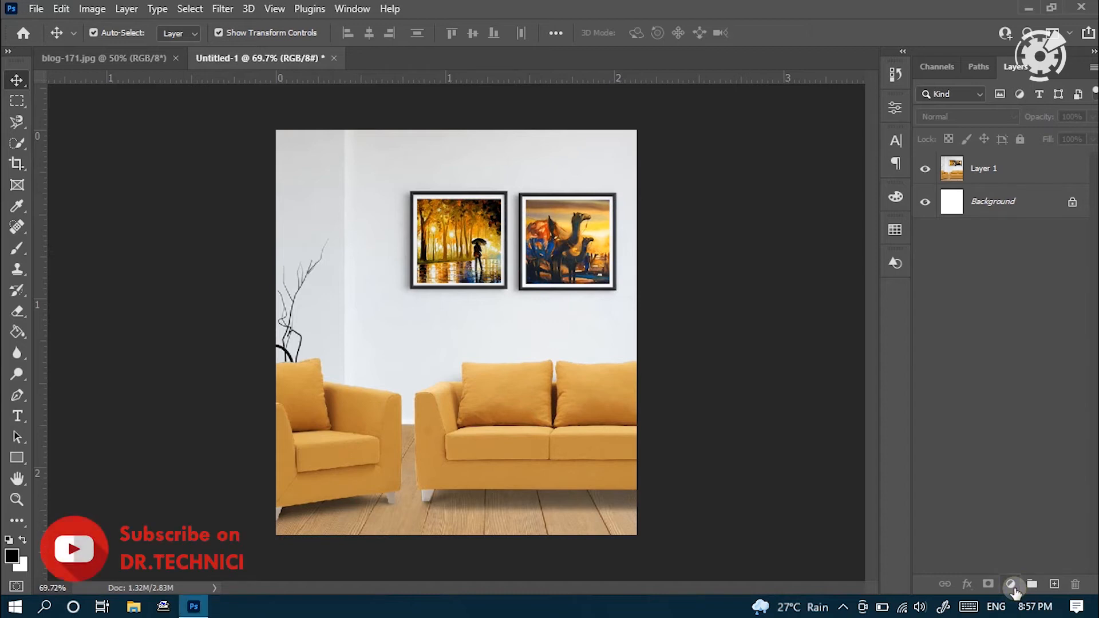
- Add a Hue/Saturation adjustment layer limited to Yellows with Hue shifted to -53, turning the sofas red
{"action": "left_click", "coordinate": [1013, 584]}
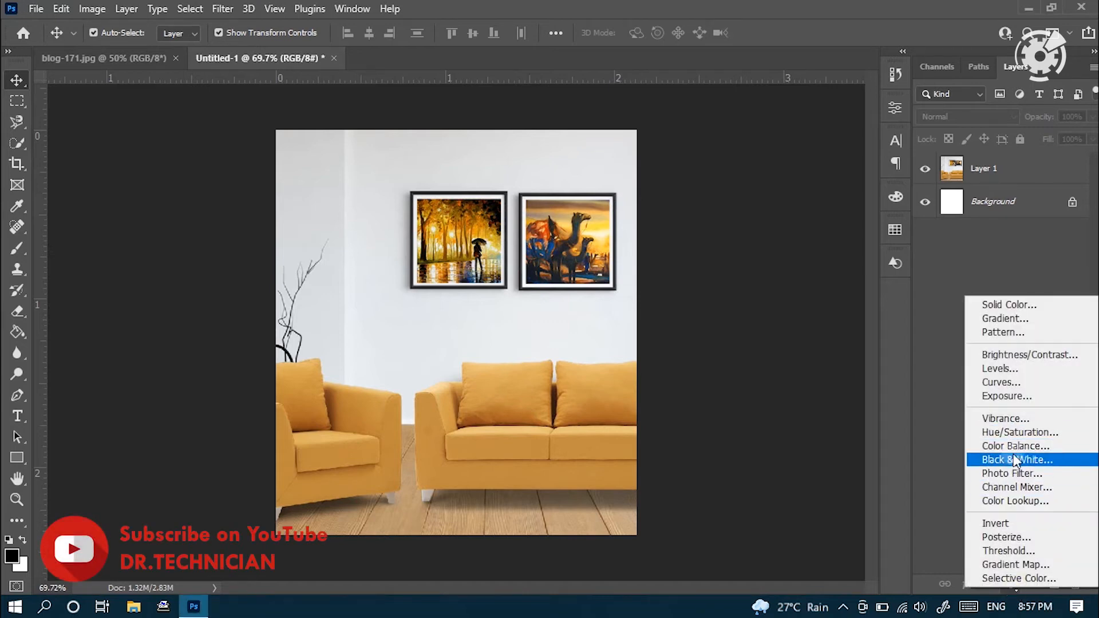
{"action": "left_click", "coordinate": [1020, 432]}
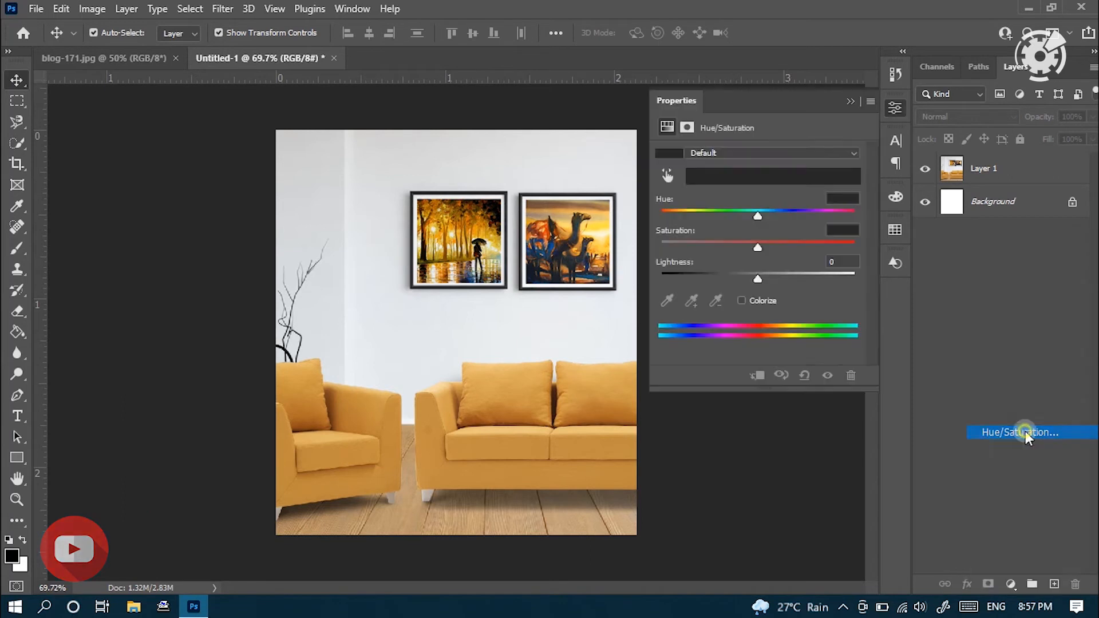
{"action": "left_click", "coordinate": [771, 176]}
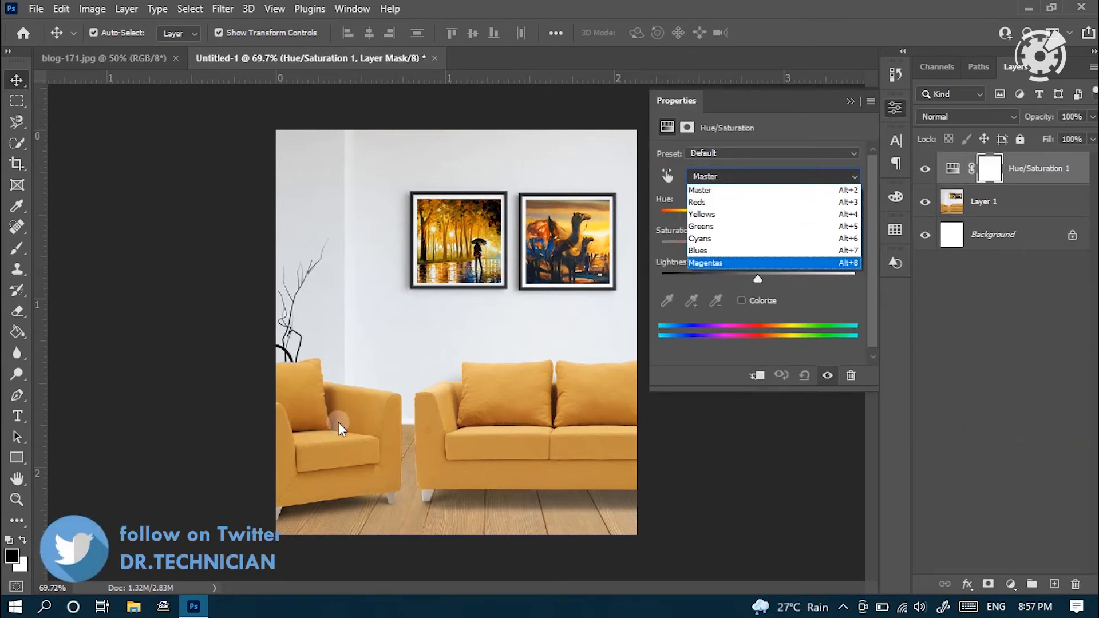
{"action": "left_click", "coordinate": [702, 213]}
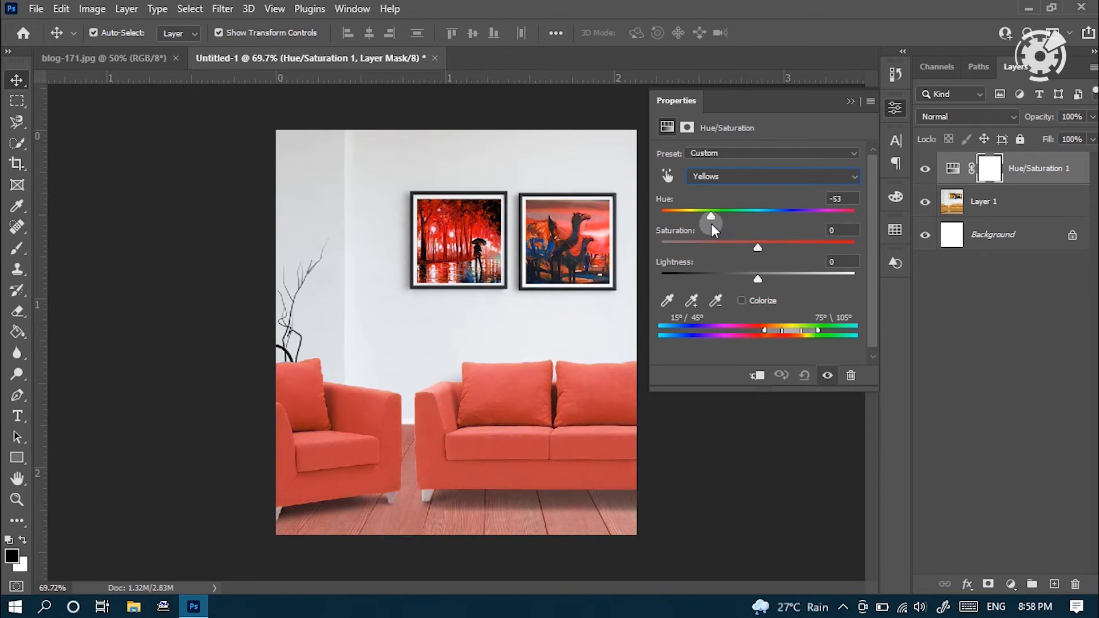
{"action": "mouse_move", "coordinate": [755, 281]}
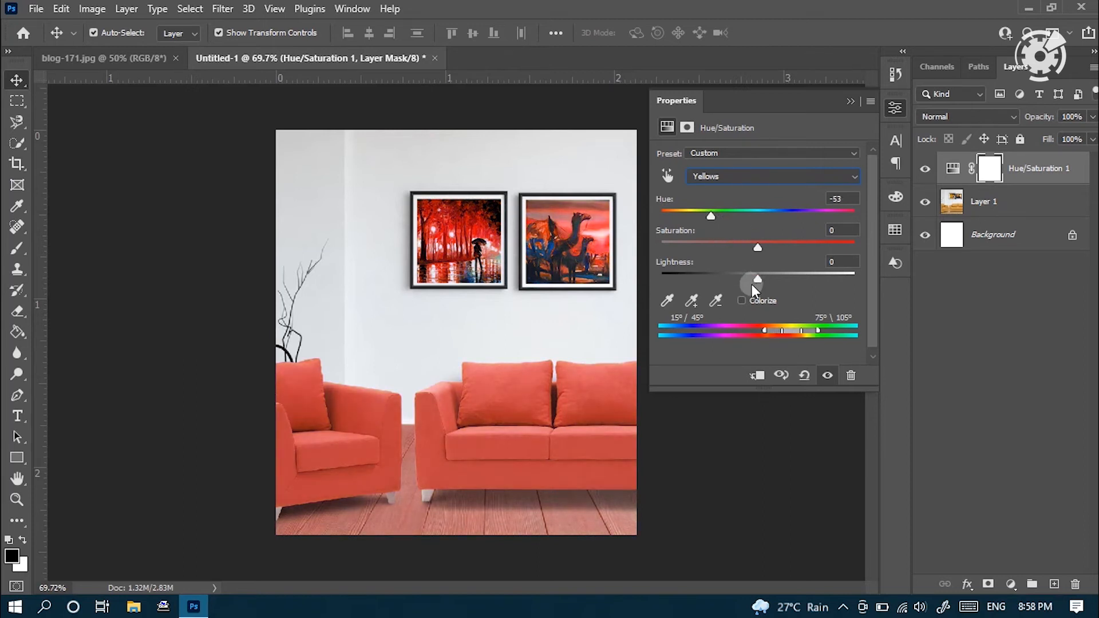
{"action": "mouse_move", "coordinate": [858, 119]}
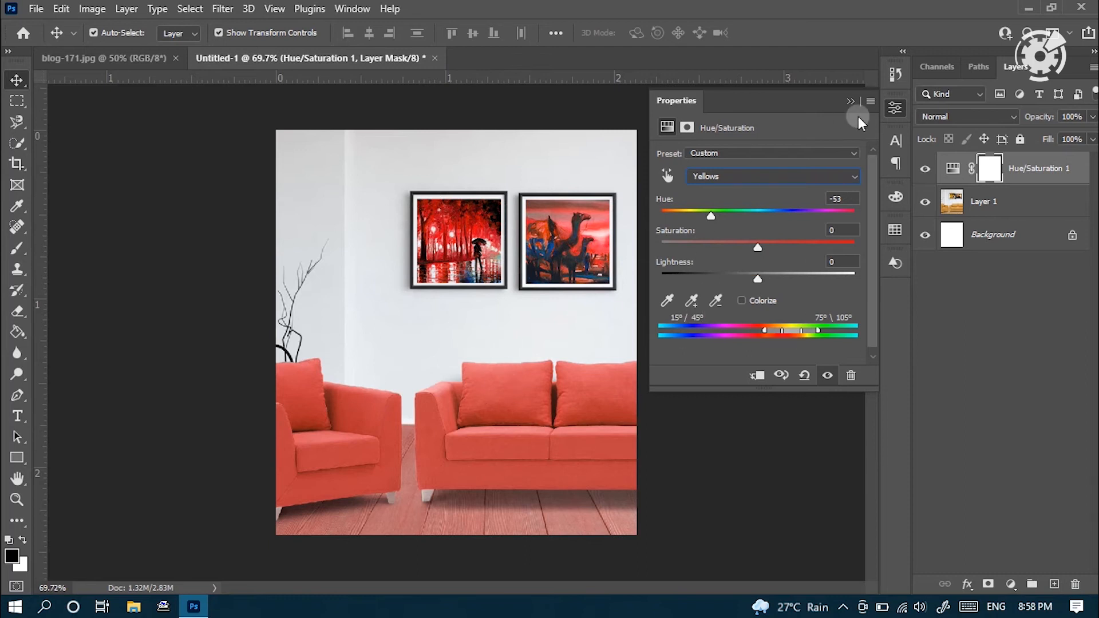
- Collapse the adjustment properties and ready the Brush Tool with an adjusted brush size for mask painting
{"action": "left_click", "coordinate": [851, 101]}
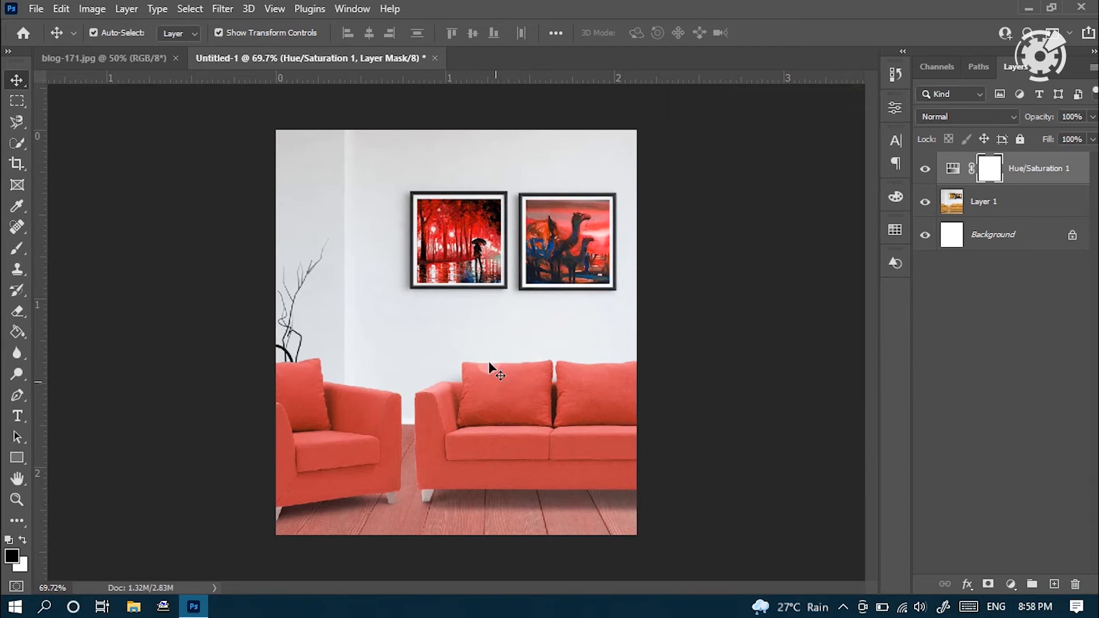
{"action": "mouse_move", "coordinate": [557, 221]}
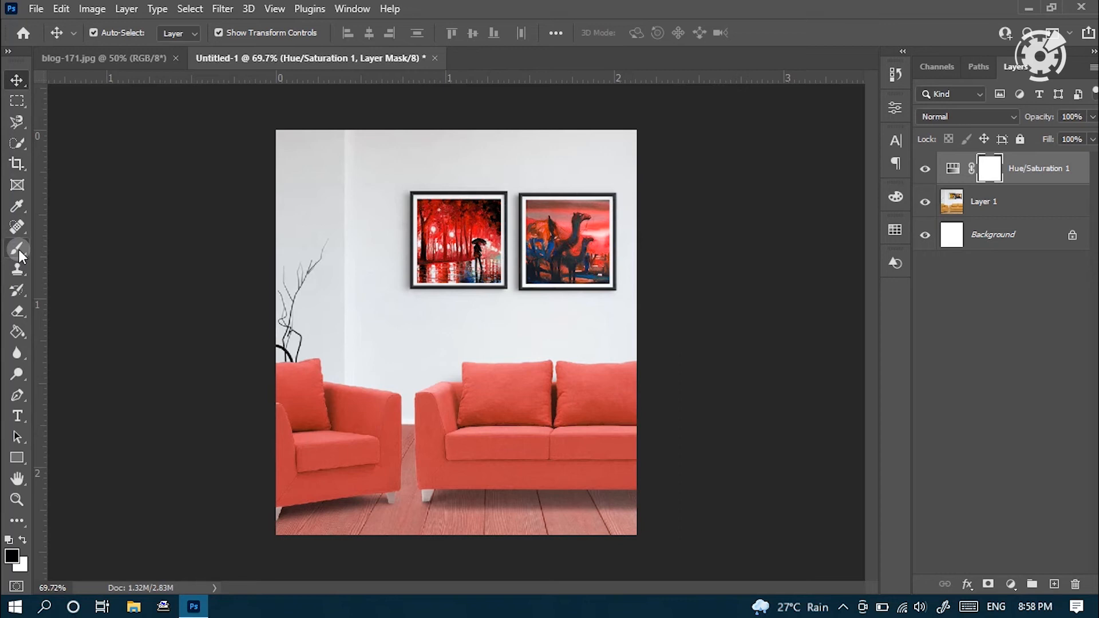
{"action": "right_click", "coordinate": [18, 247]}
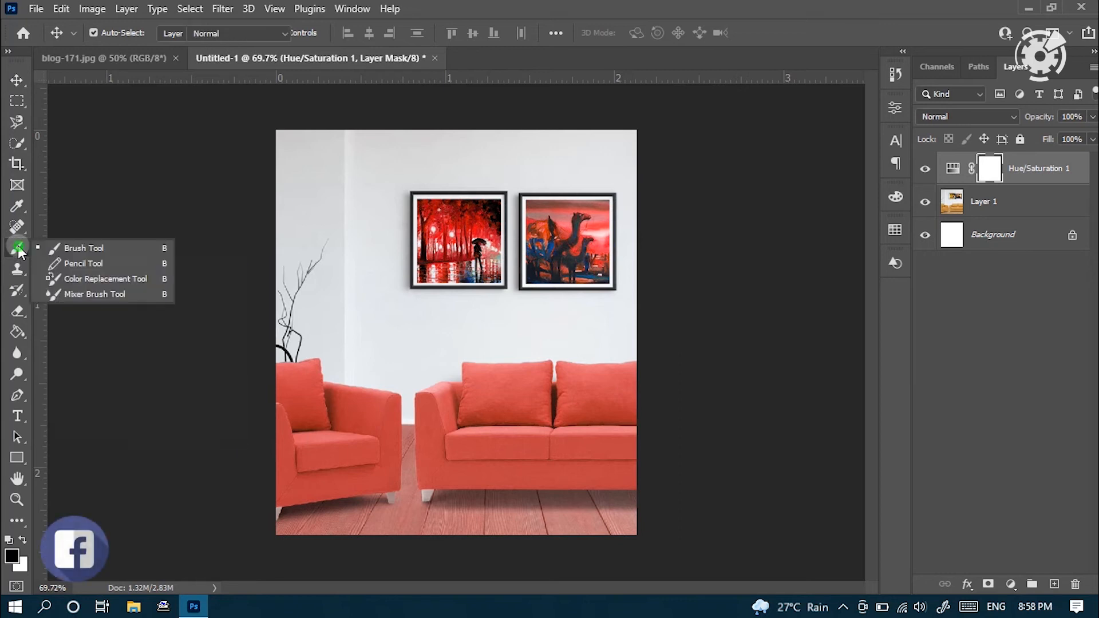
{"action": "left_click", "coordinate": [84, 247]}
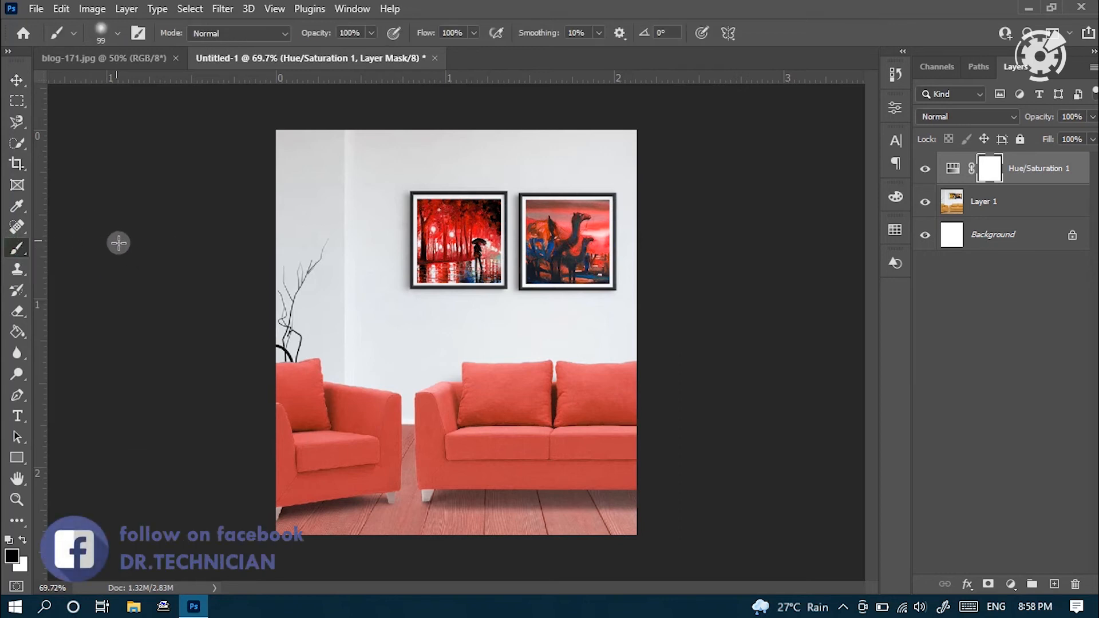
{"action": "left_click", "coordinate": [116, 34]}
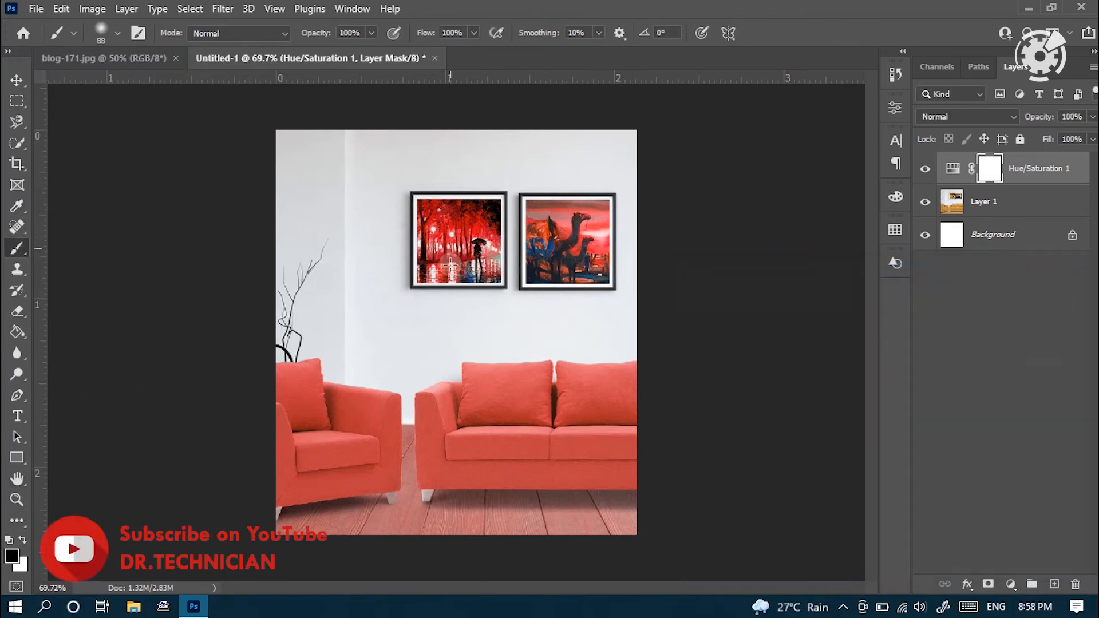
- Mask the wall paintings out of the adjustment in black, then toggle the layer's visibility to compare
{"action": "left_click", "coordinate": [484, 224]}
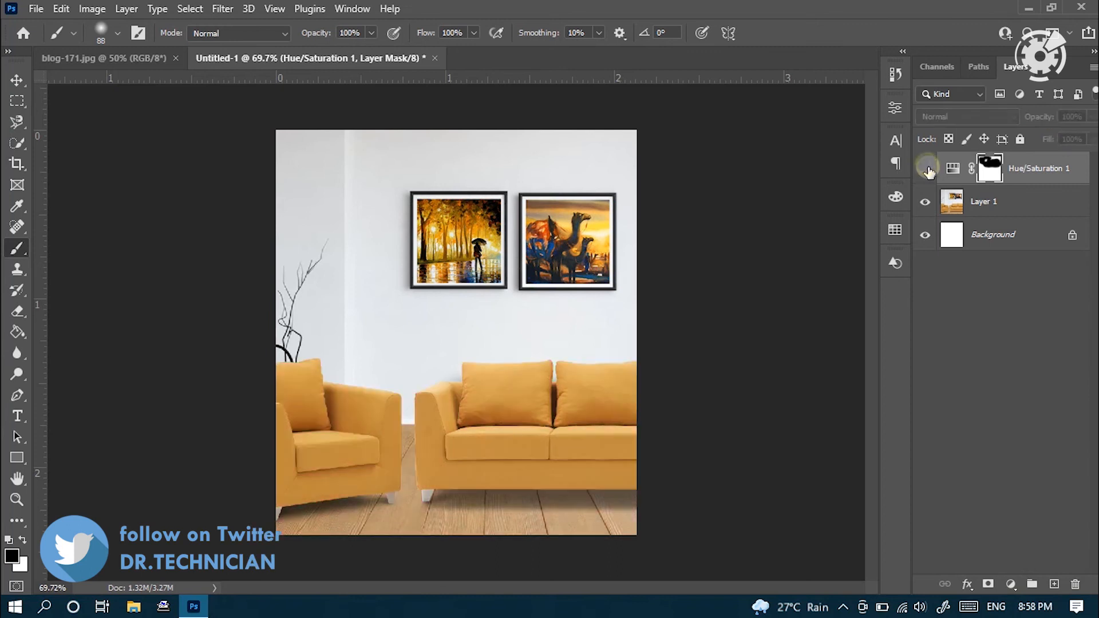
{"action": "left_click", "coordinate": [925, 168]}
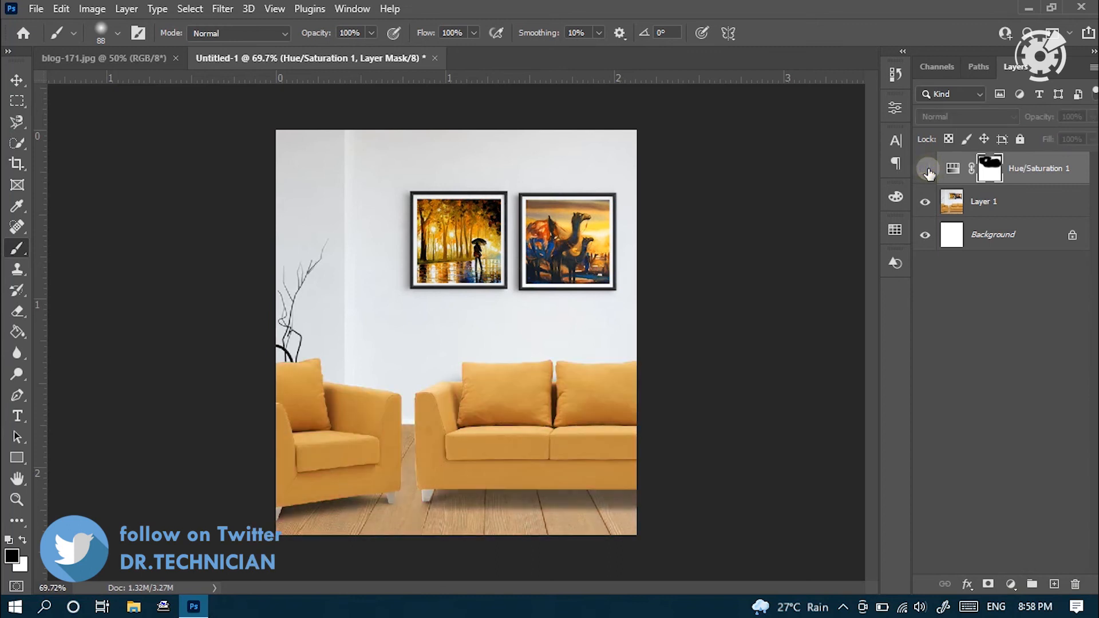
{"action": "left_click", "coordinate": [925, 168]}
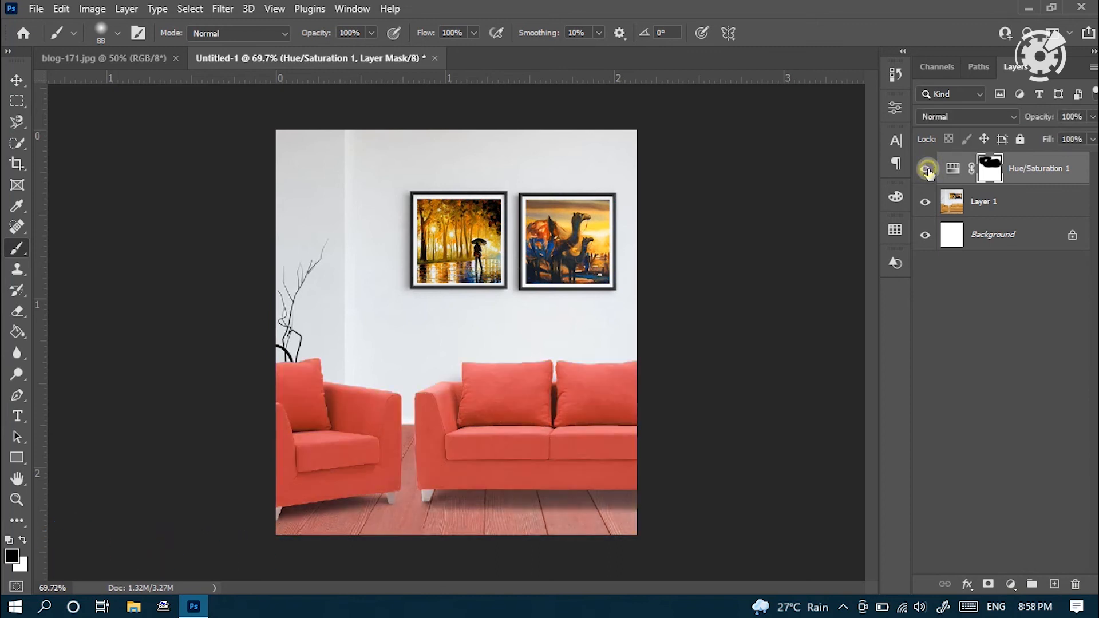
{"action": "left_click", "coordinate": [925, 168]}
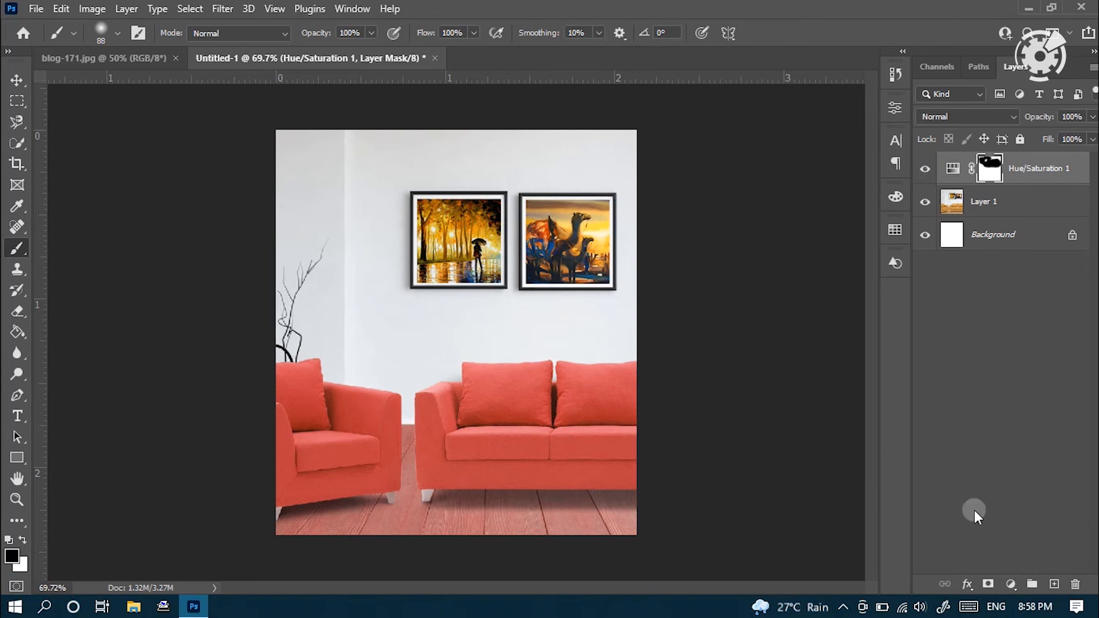